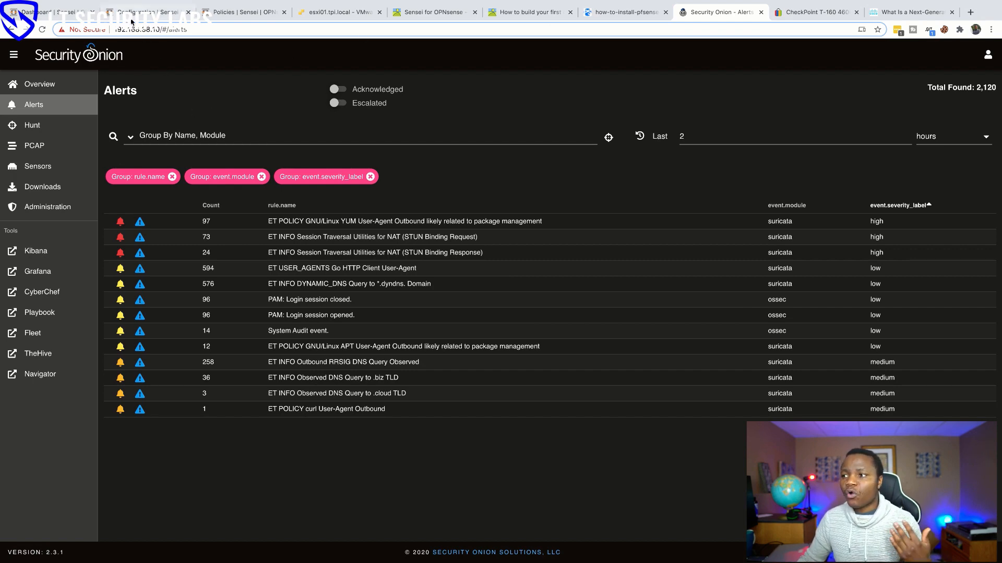
- Switch from the Security Onion alerts back to the OPNsense Sensei dashboard tab
click(338, 11)
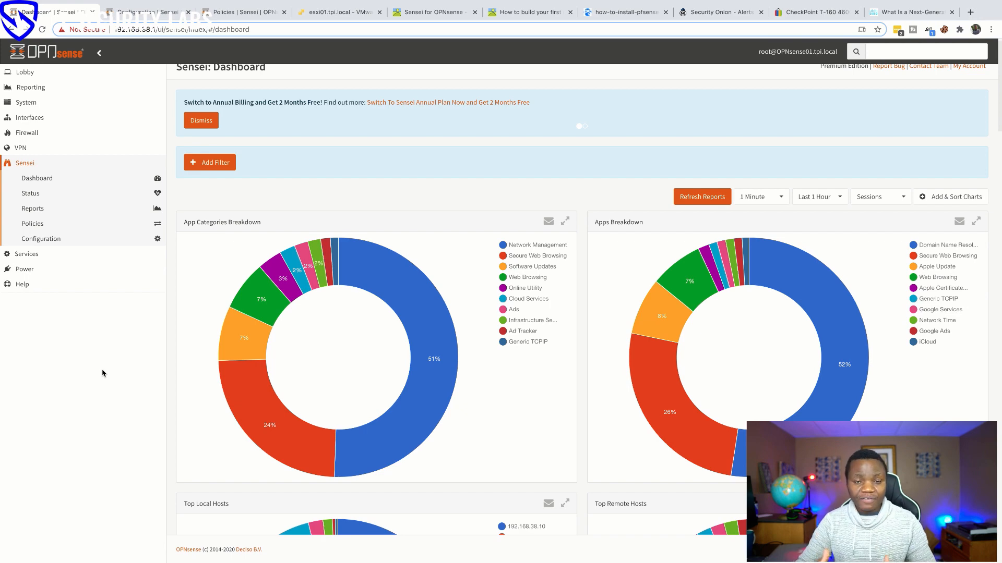
click(911, 12)
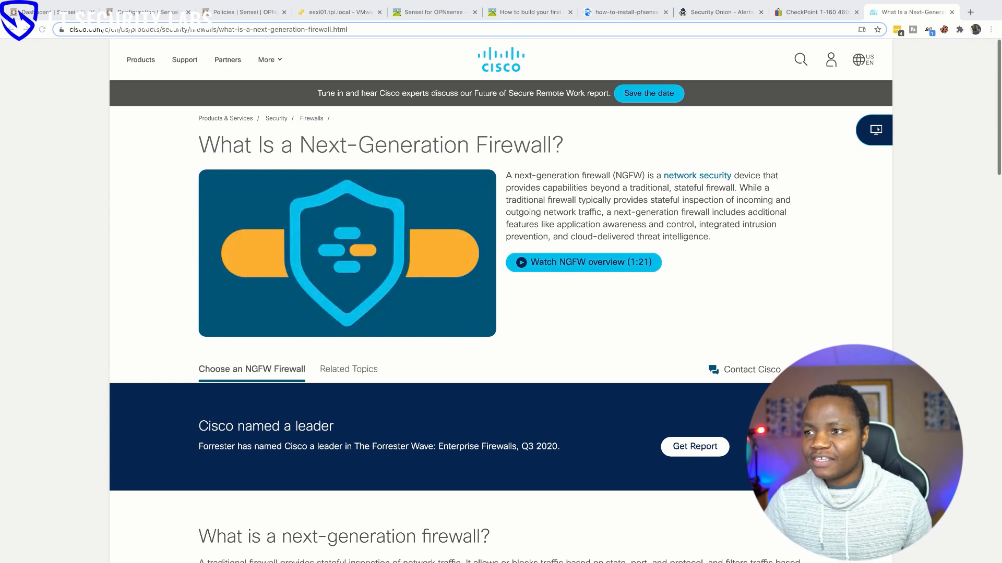
click(51, 12)
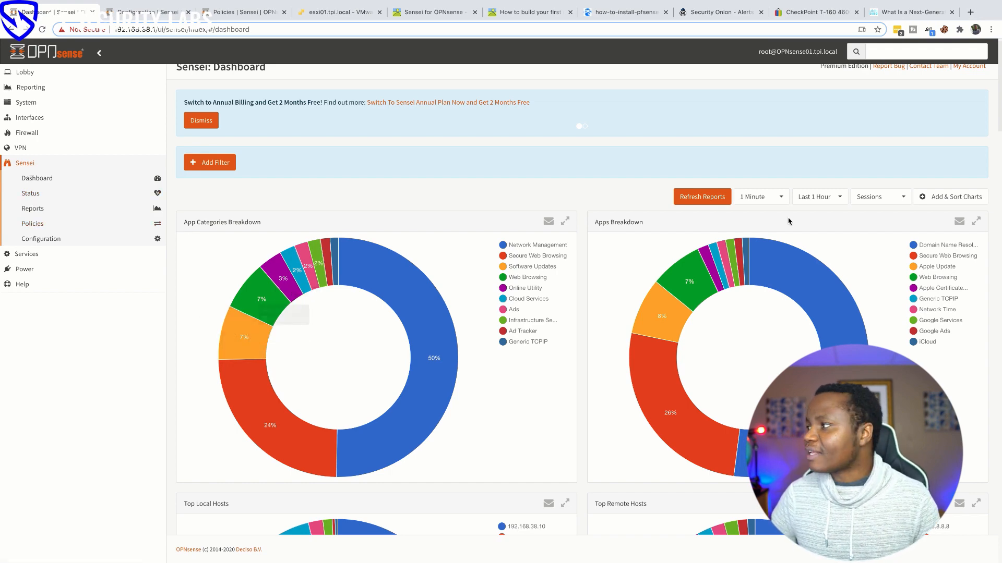
- Switch to the eBay listing for the used CheckPoint T-160 4600 at US $60.00
click(815, 11)
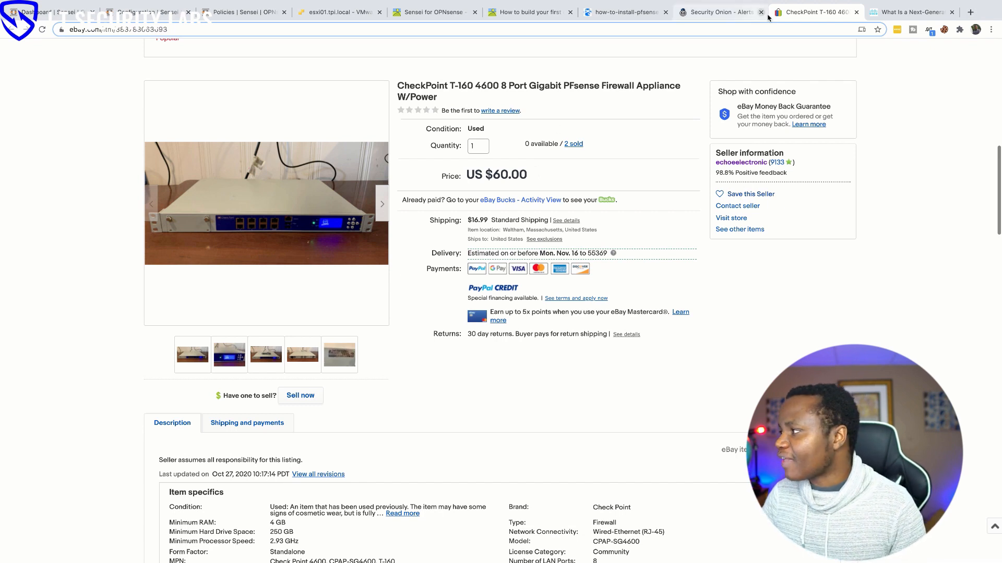
- Open the guide to installing pfSense on a Checkpoint firewall and scroll its first page
click(623, 12)
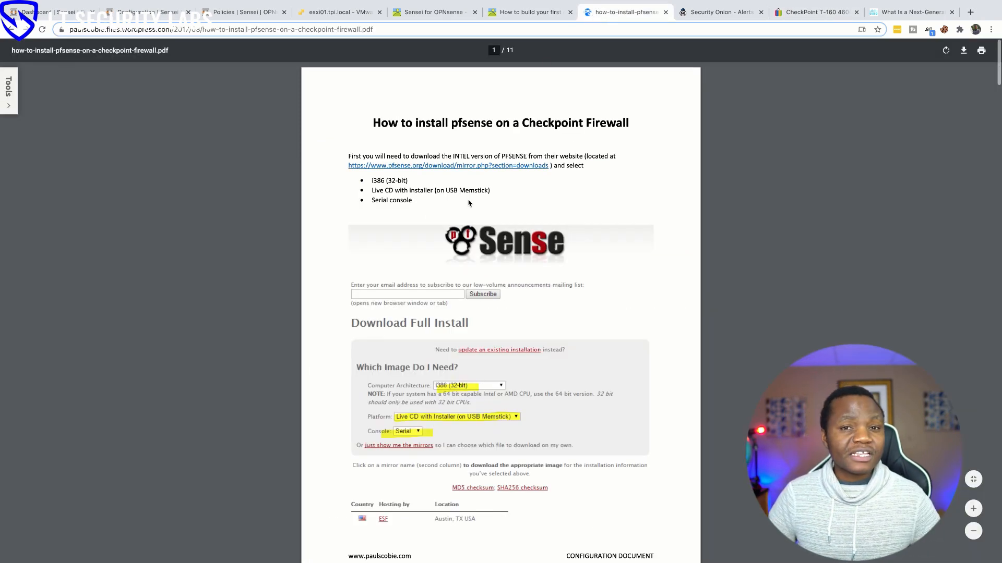
mouse_move(456, 206)
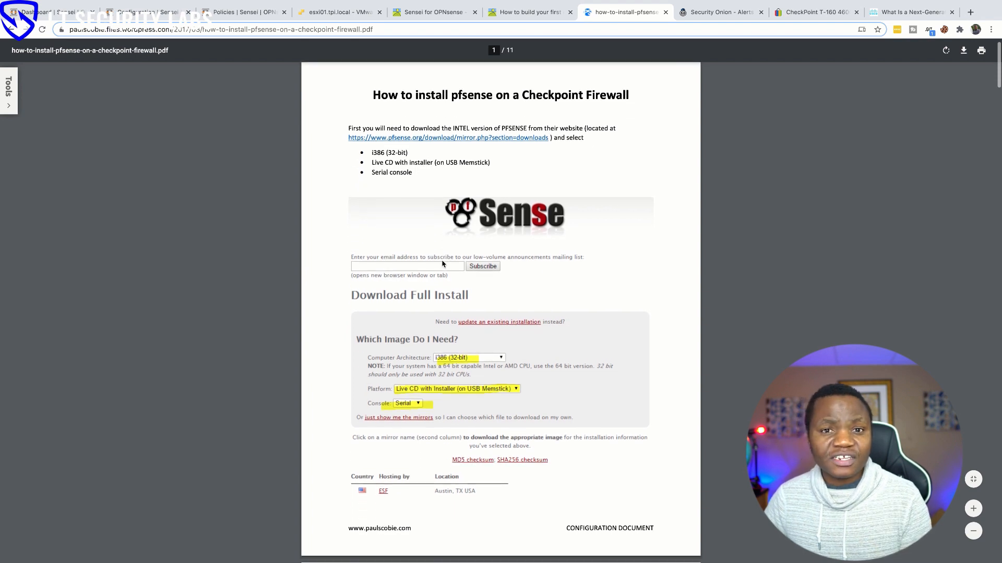
scroll(down, 3)
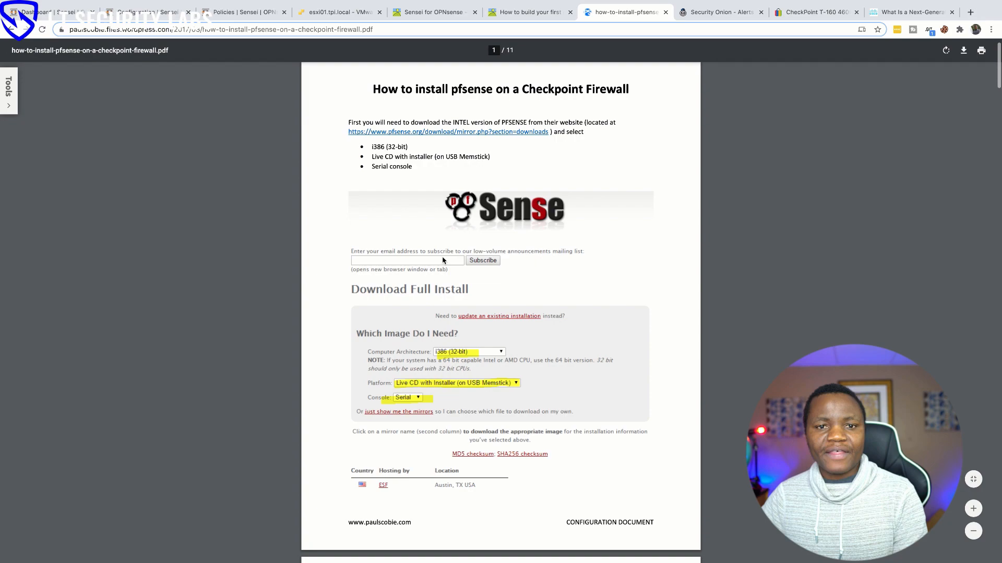
scroll(down, 3)
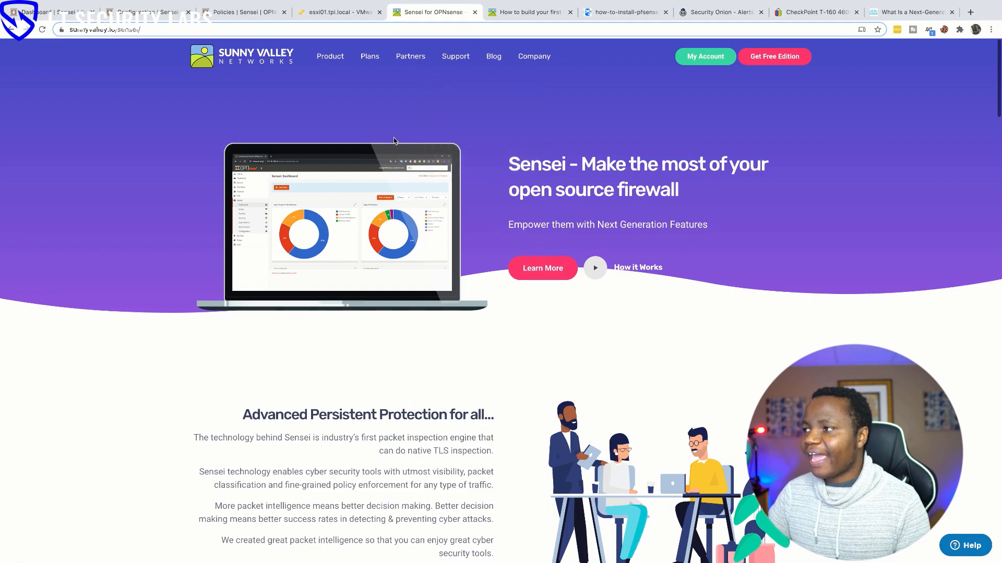
- Read the Sunny Valley post on building a home next-generation firewall, then return to eBay
click(523, 11)
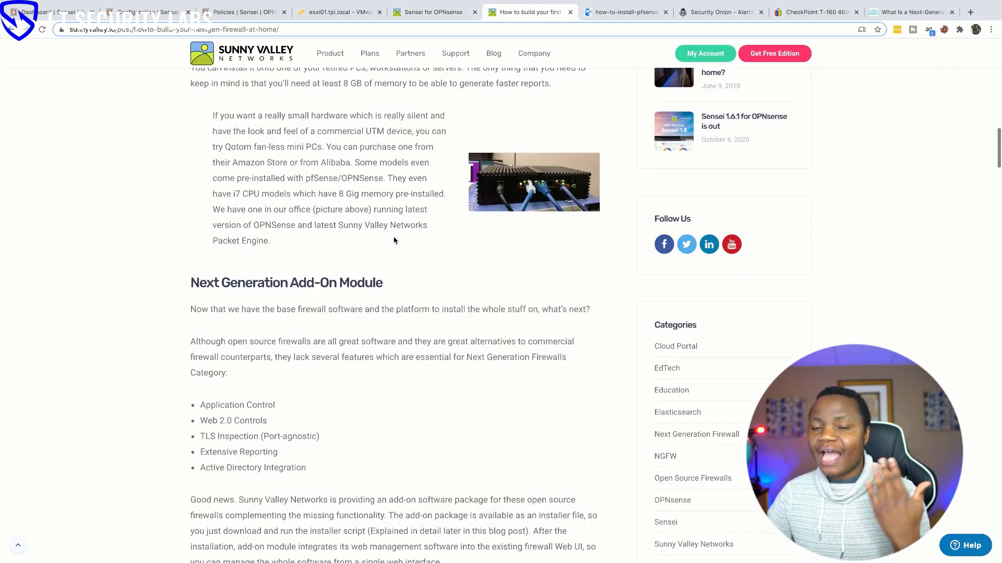
scroll(up, 3)
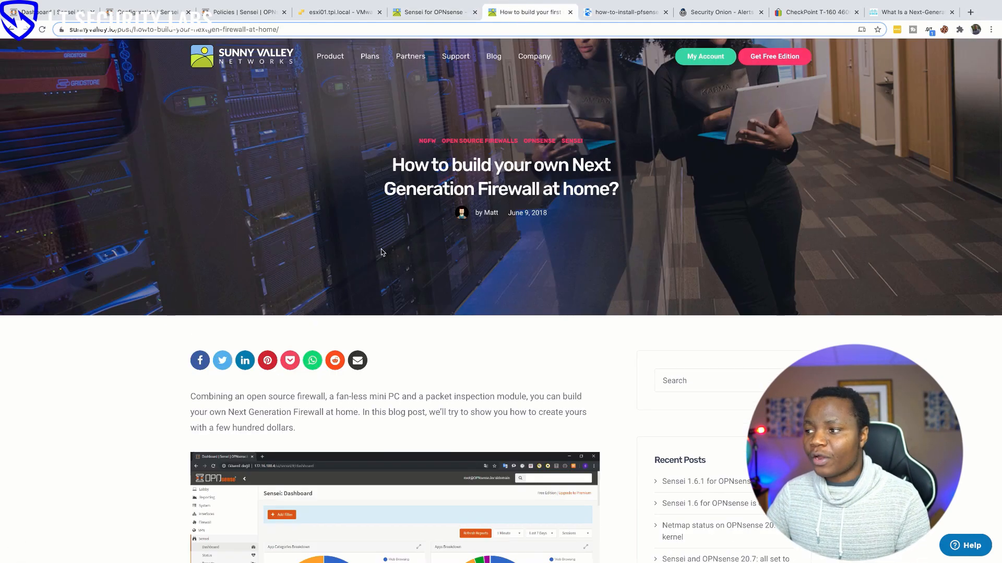
mouse_move(395, 309)
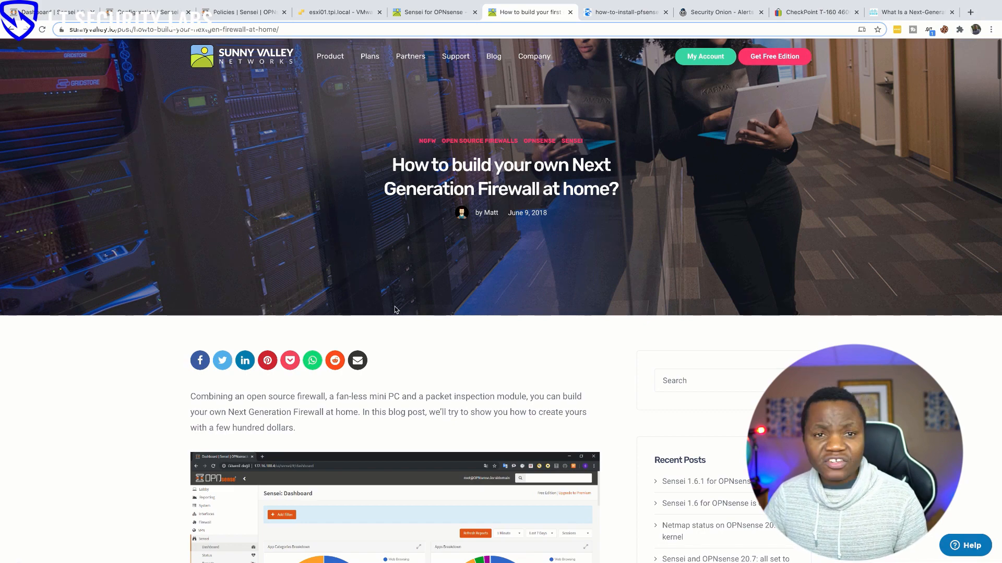
scroll(down, 3)
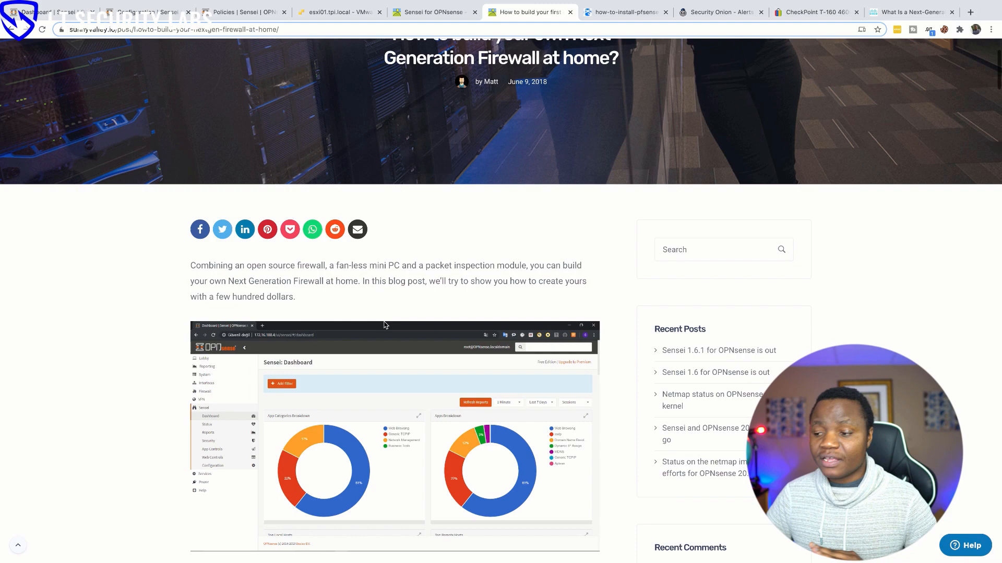
scroll(down, 3)
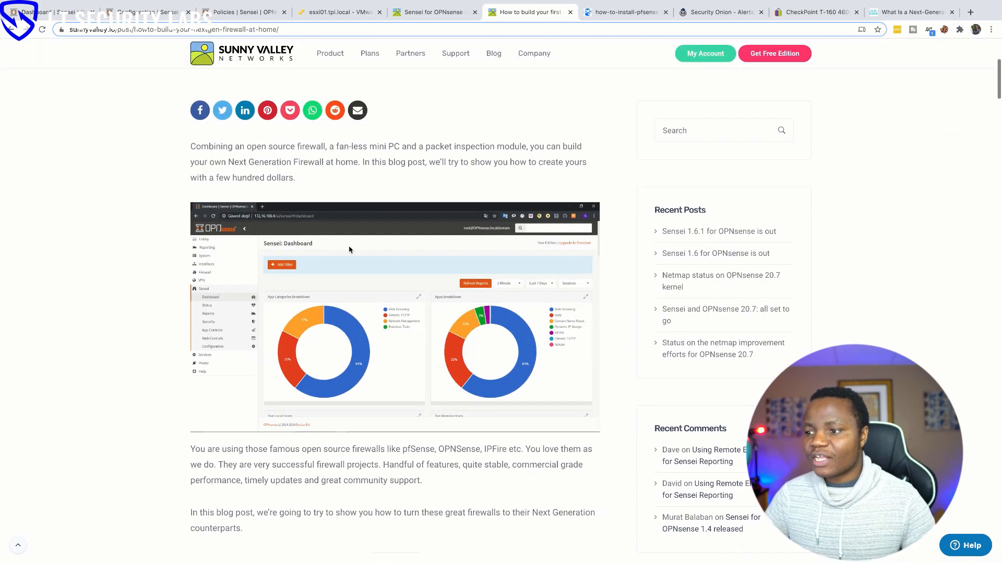
mouse_move(309, 230)
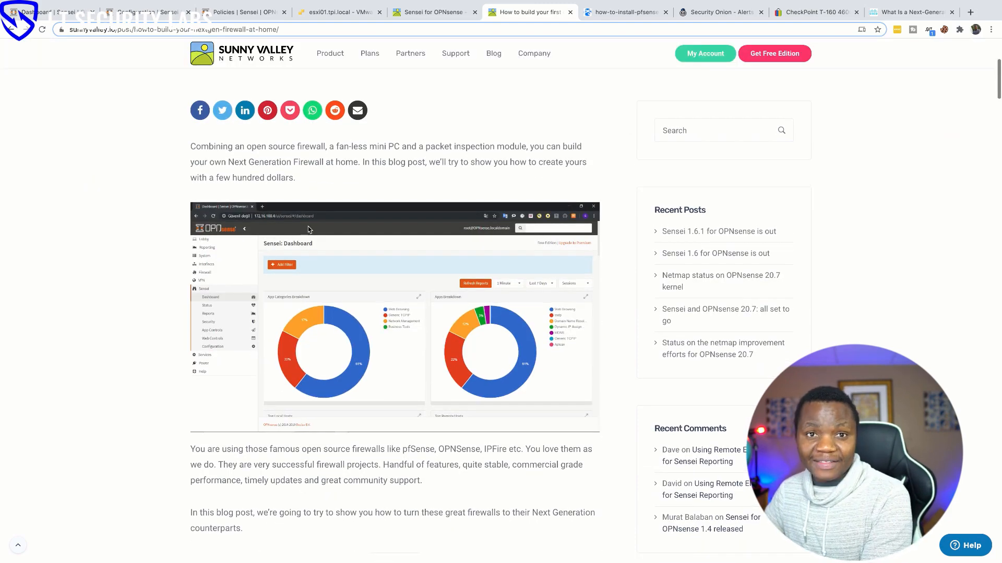
scroll(down, 3)
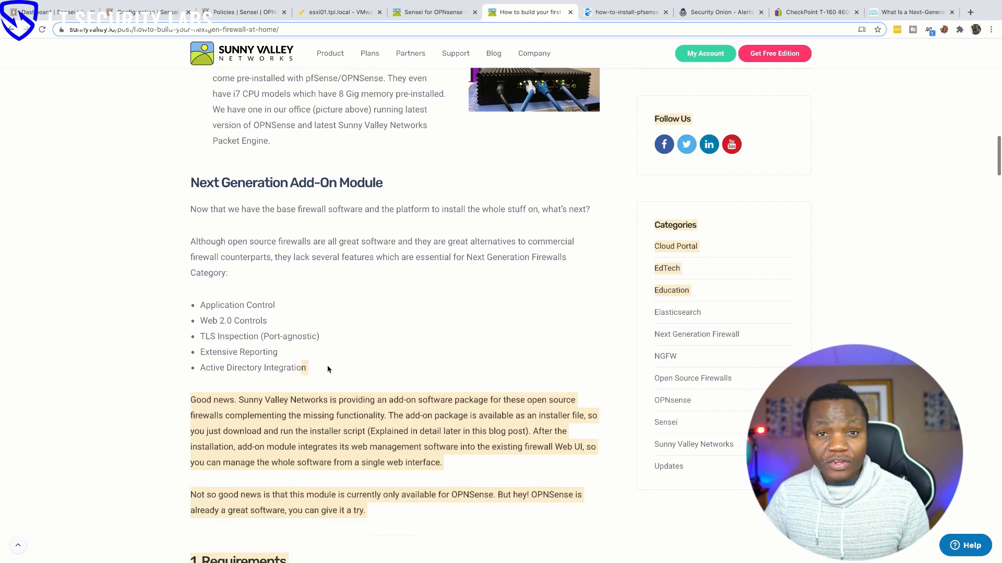
click(814, 11)
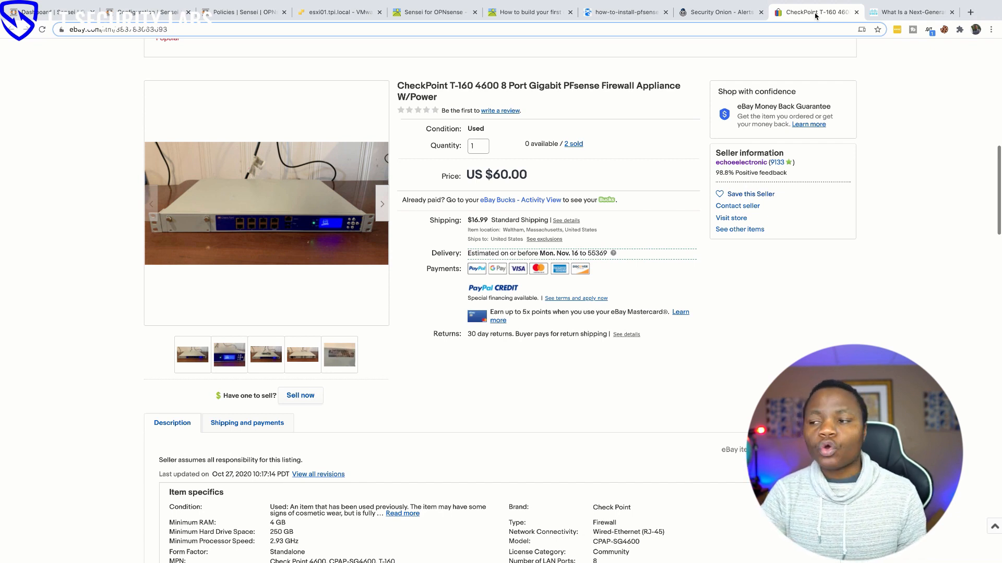
- Return to the Dashboard | Sensei tab with its app categories and apps charts
click(48, 12)
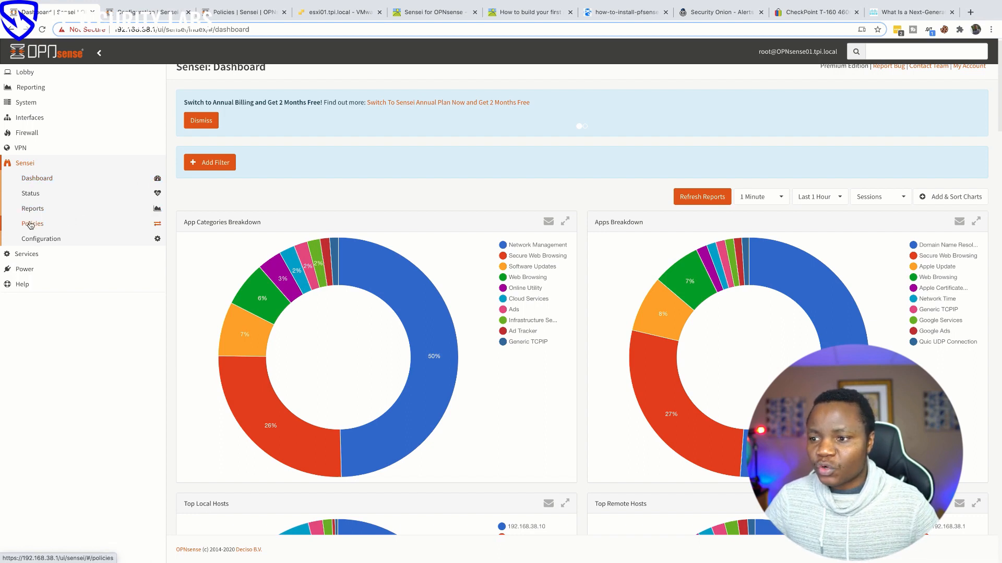
mouse_move(291, 351)
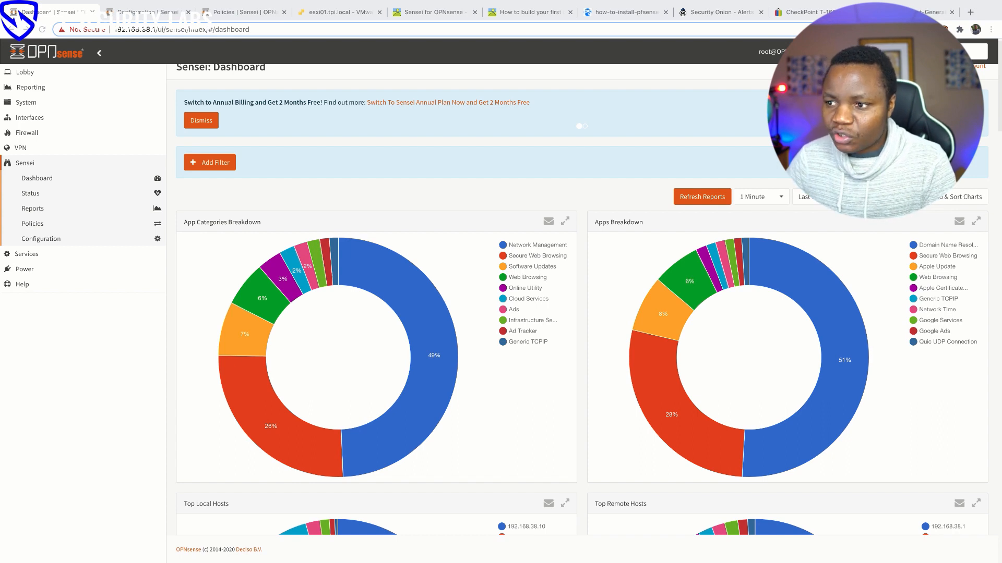
- Open Sensei Reports and scroll through the connection charts like interfaces and server ports
click(31, 208)
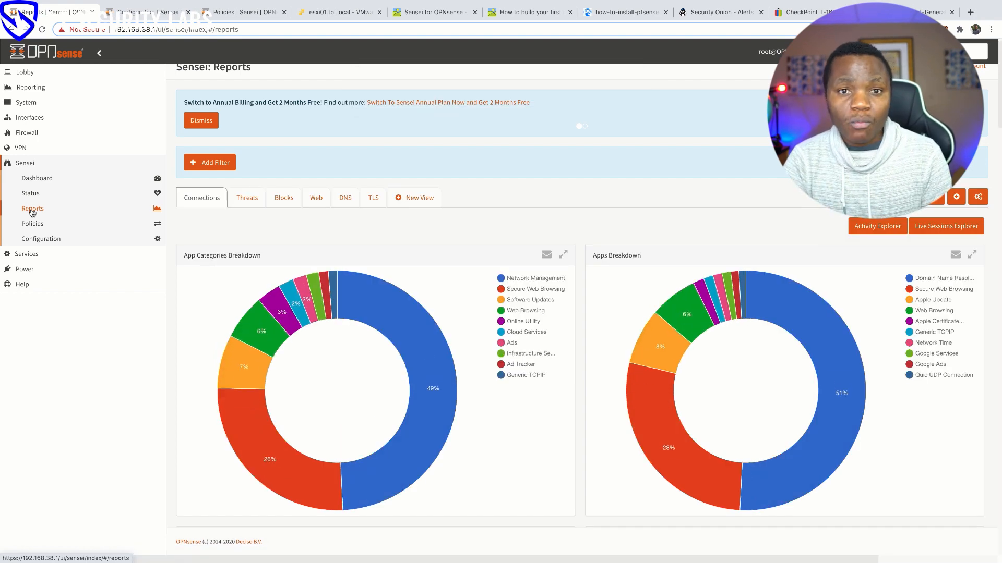
scroll(down, 3)
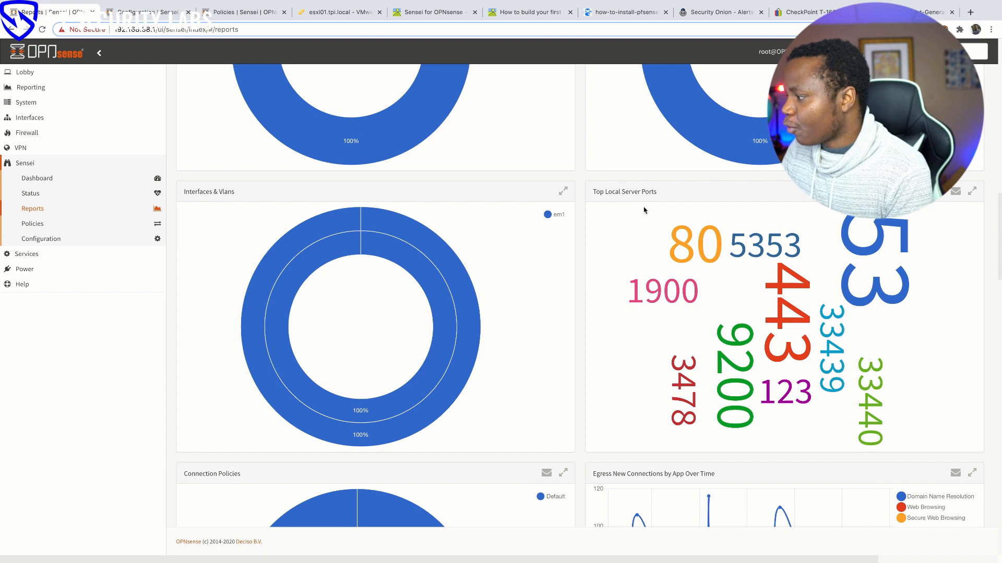
mouse_move(663, 332)
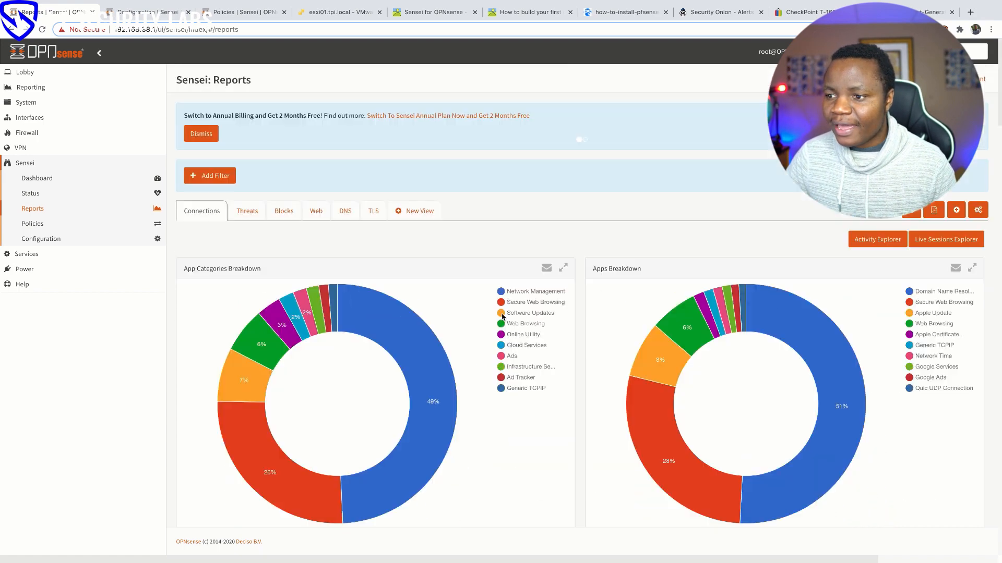
- Open Sensei Configuration's General tab: routed mode, native netmap, LAN (em1) protected
click(40, 239)
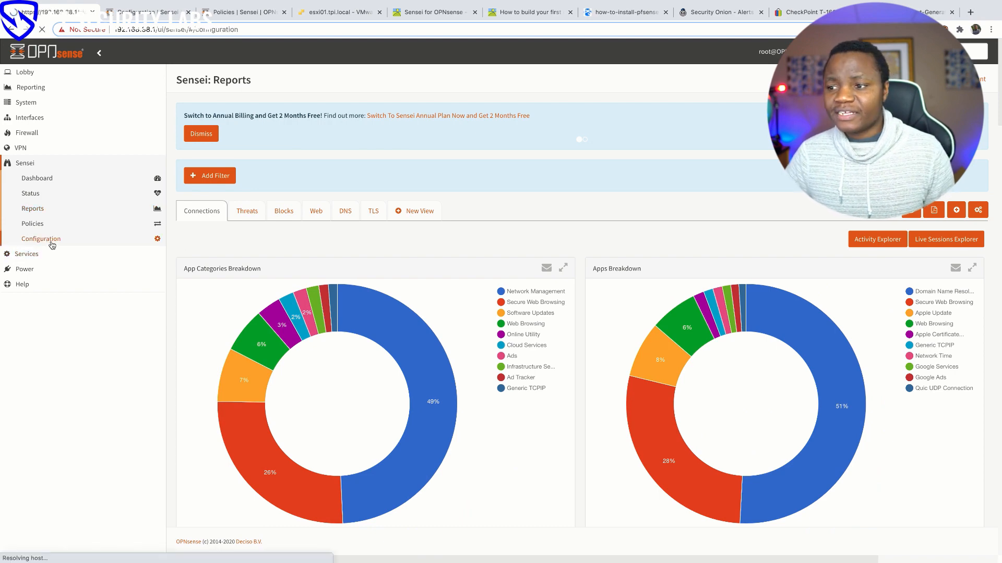
click(40, 238)
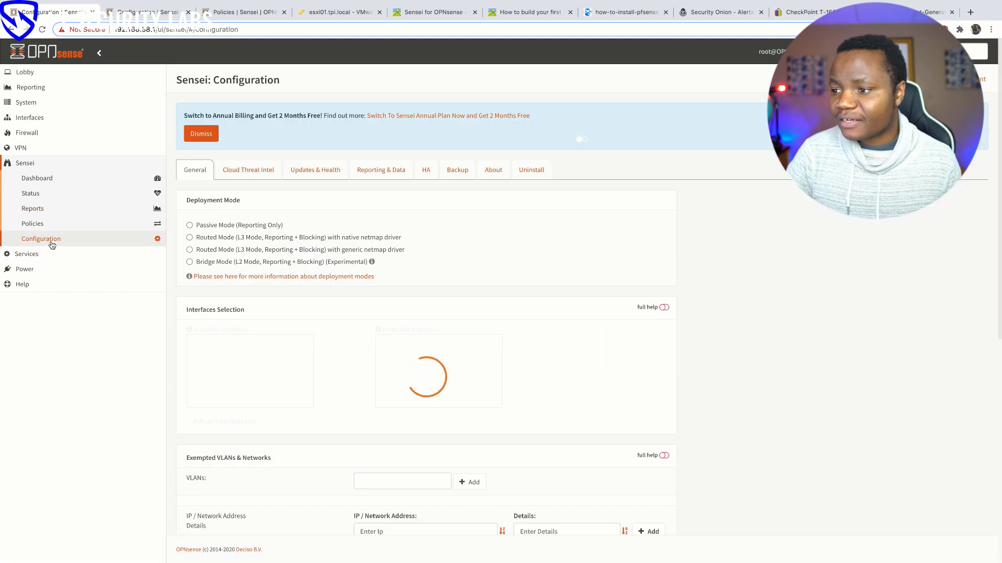
click(190, 237)
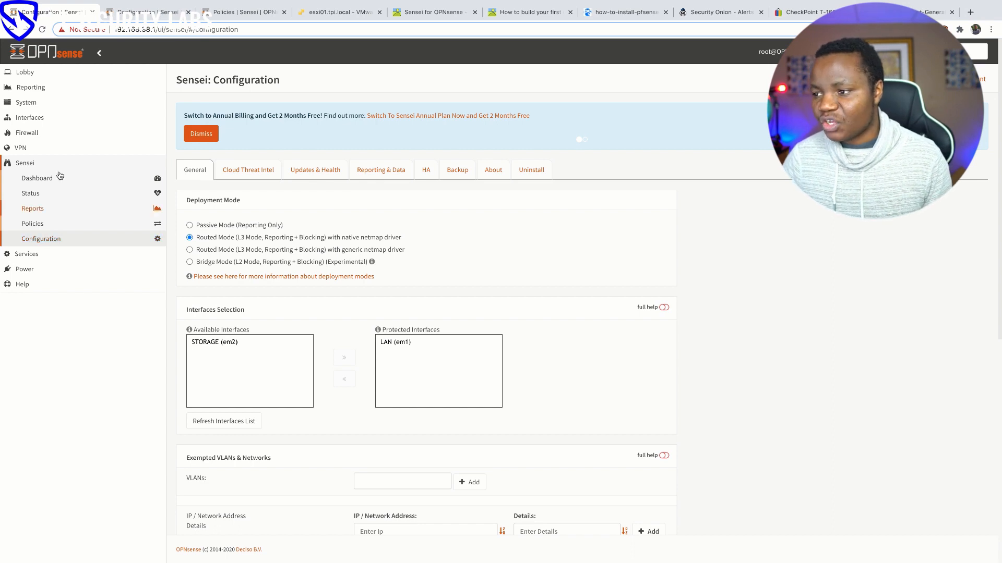
mouse_move(210, 279)
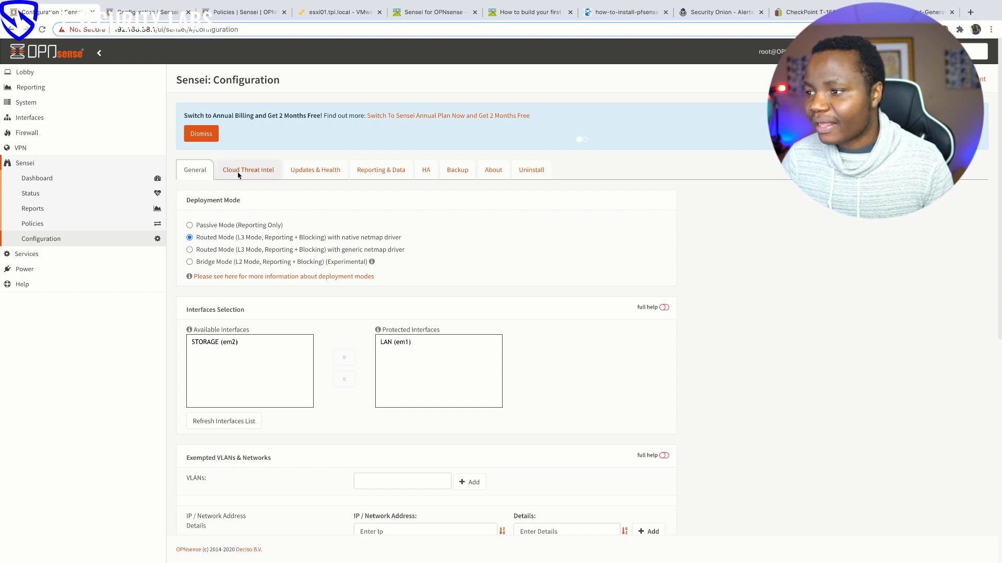
- Review the cloud threat intelligence settings, then list the Sensei policies
click(248, 169)
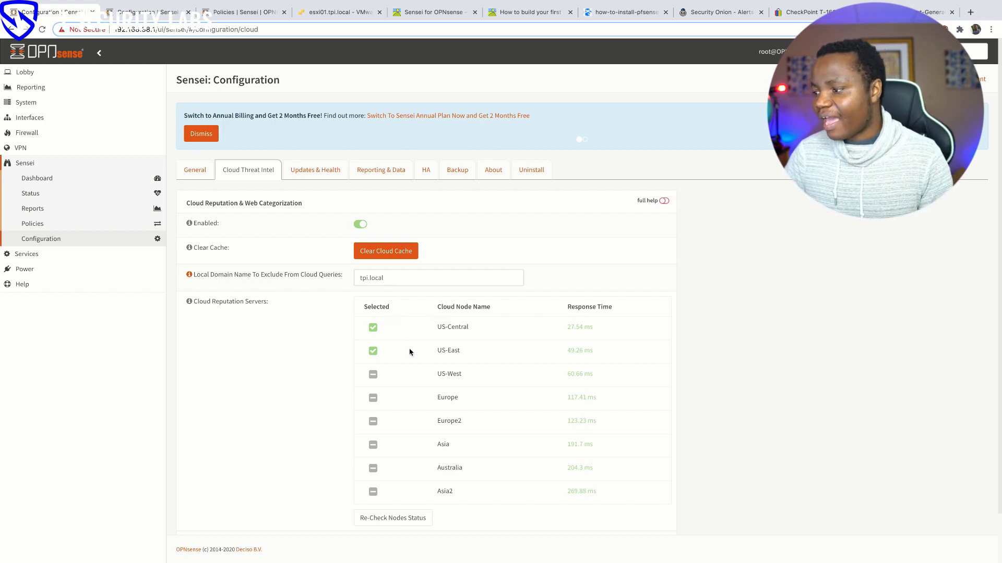
mouse_move(396, 319)
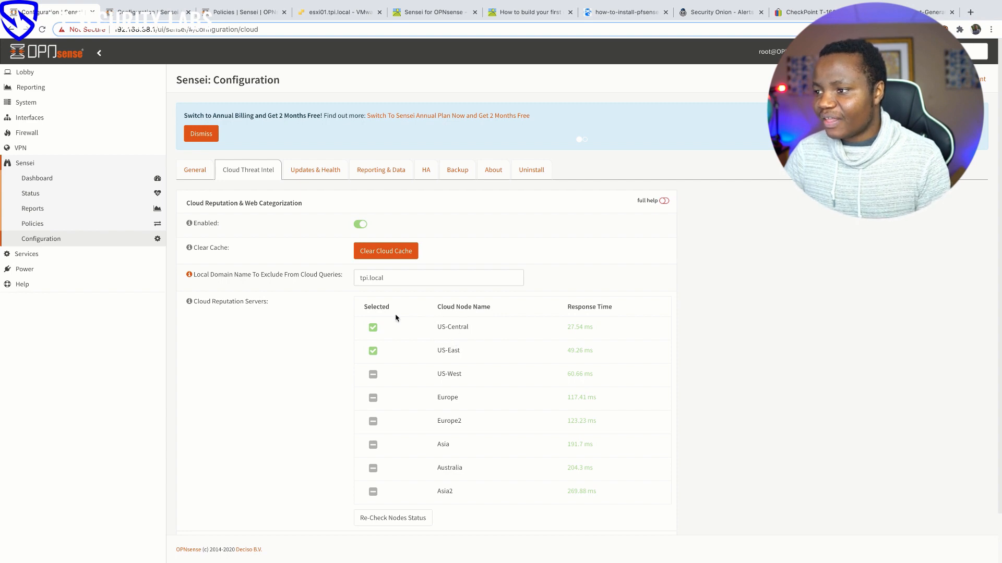
click(32, 223)
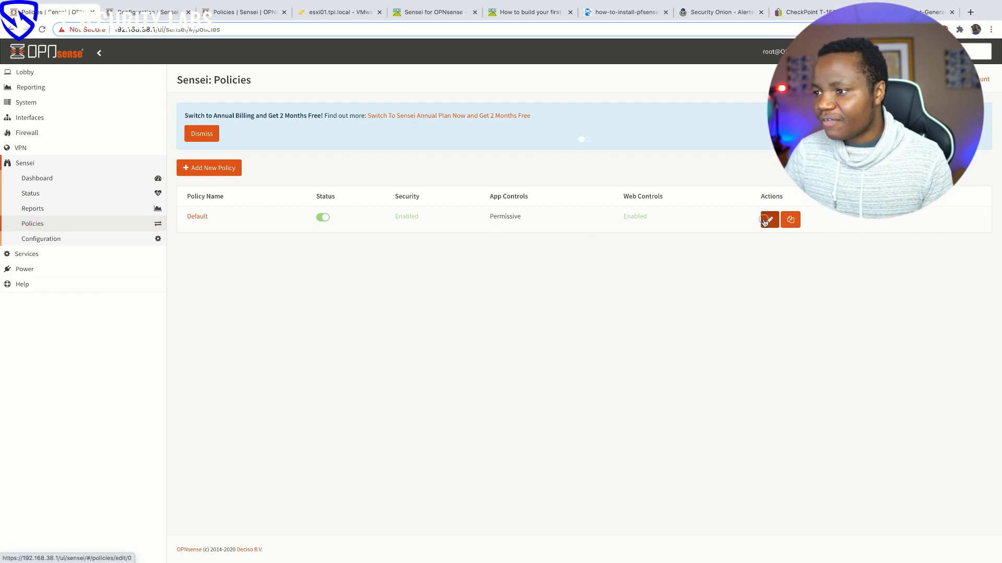
- Edit the Default policy to see its essential and advanced security blocking options
click(769, 220)
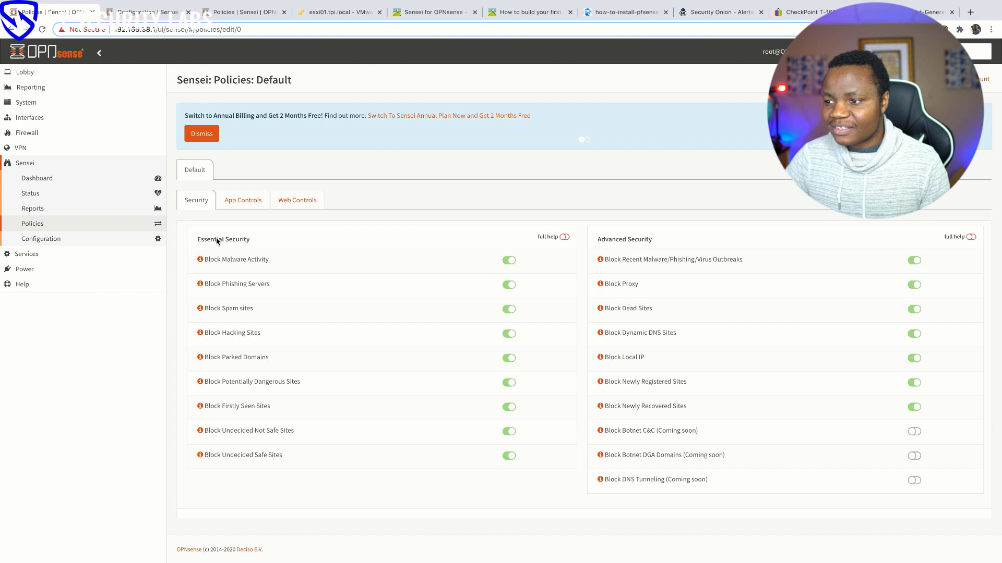
mouse_move(236, 476)
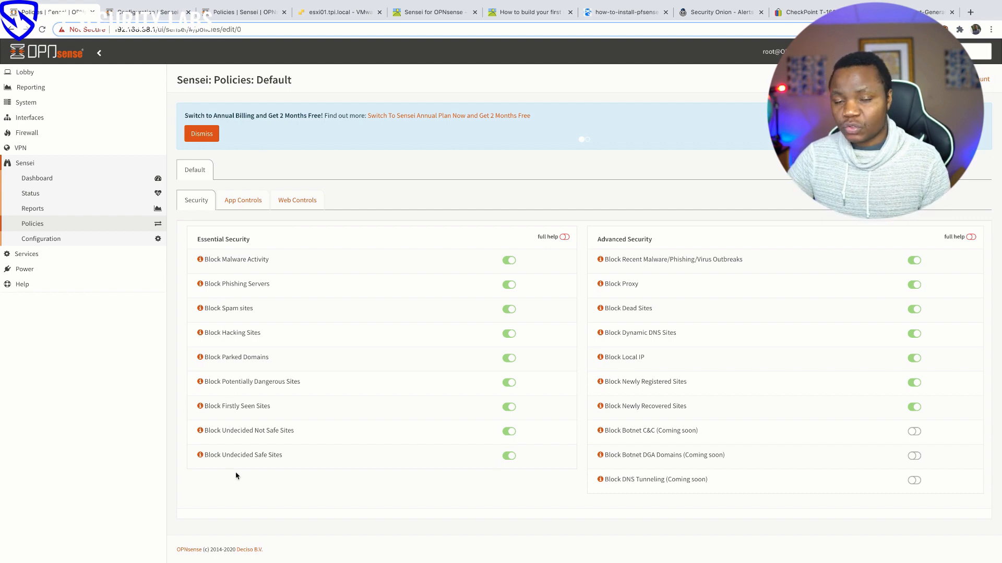
mouse_move(241, 364)
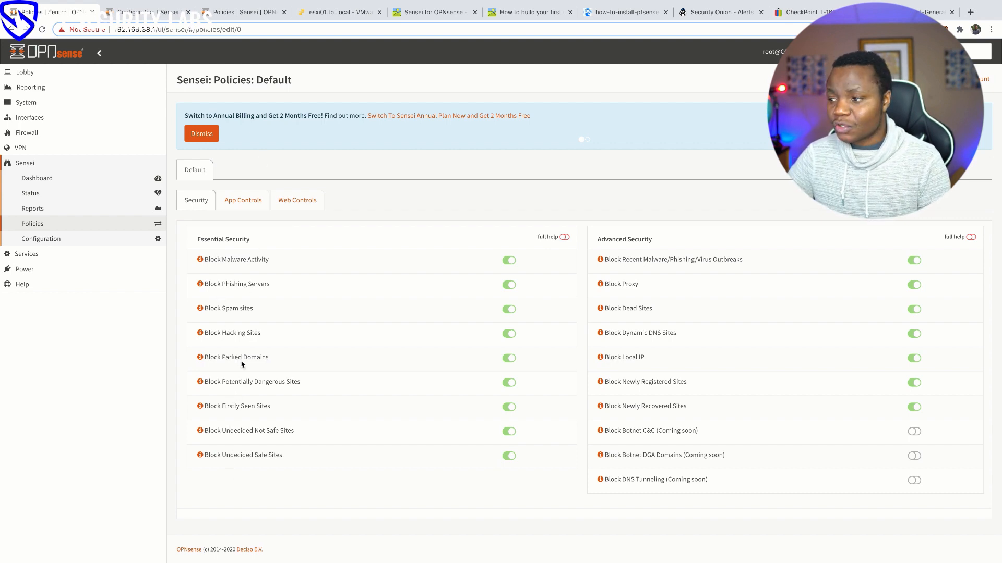
mouse_move(277, 379)
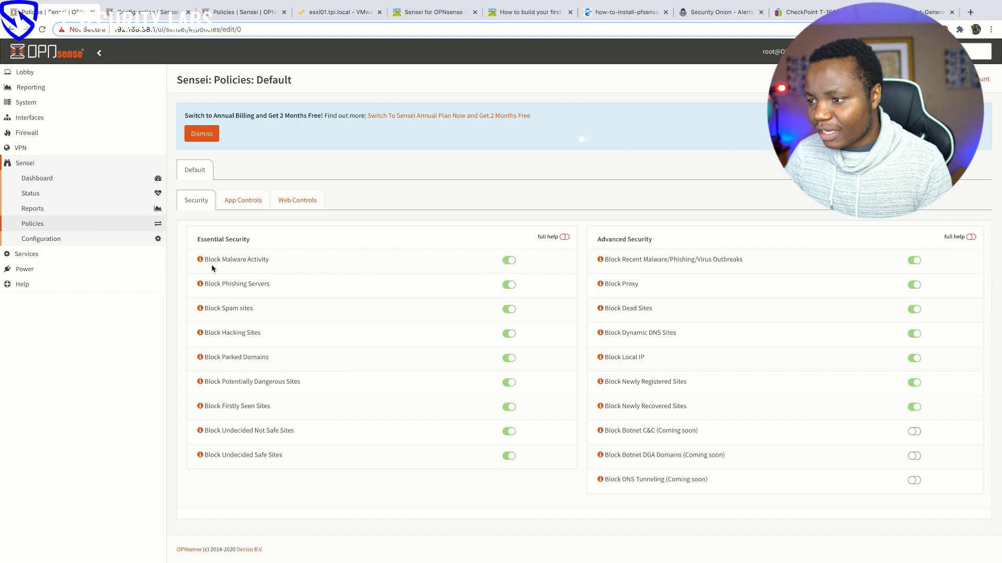
mouse_move(228, 311)
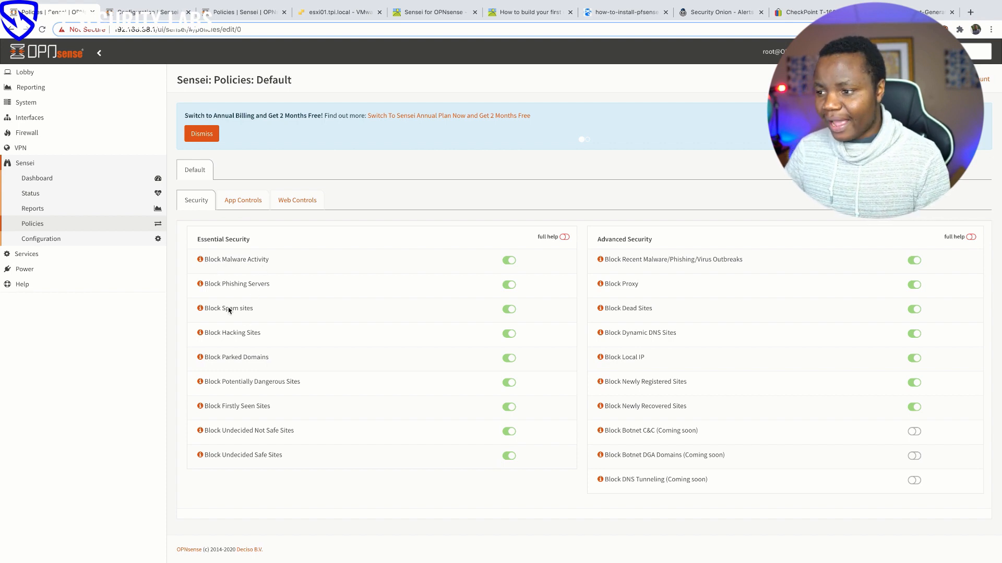
mouse_move(253, 489)
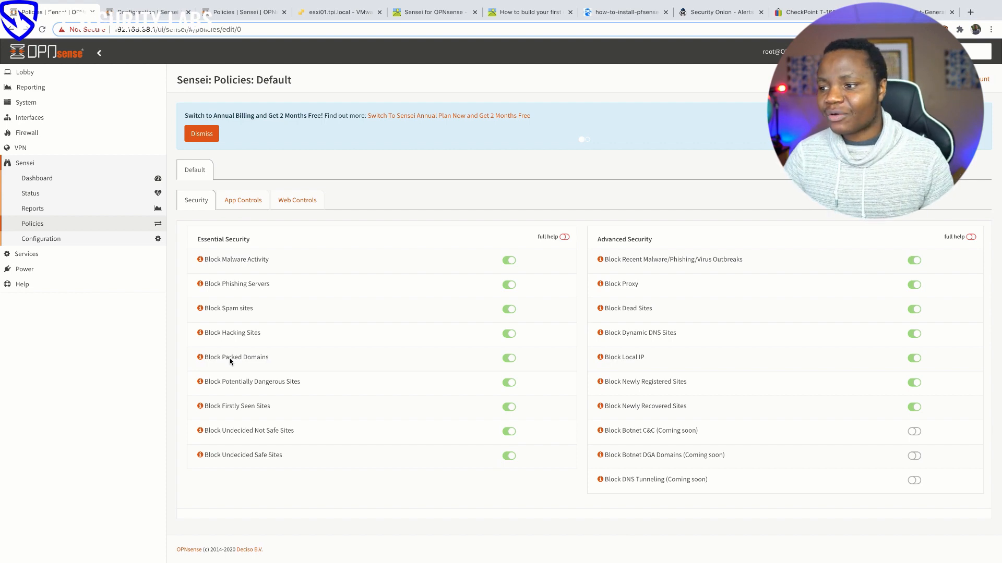
- Browse the Default policy's application categories, then its Permissive web controls profile
click(242, 200)
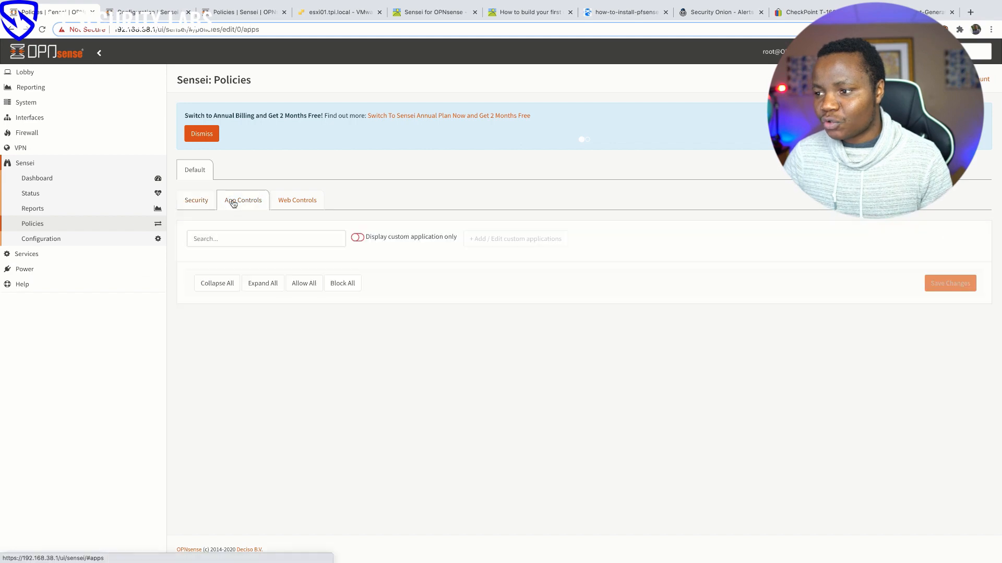
click(242, 200)
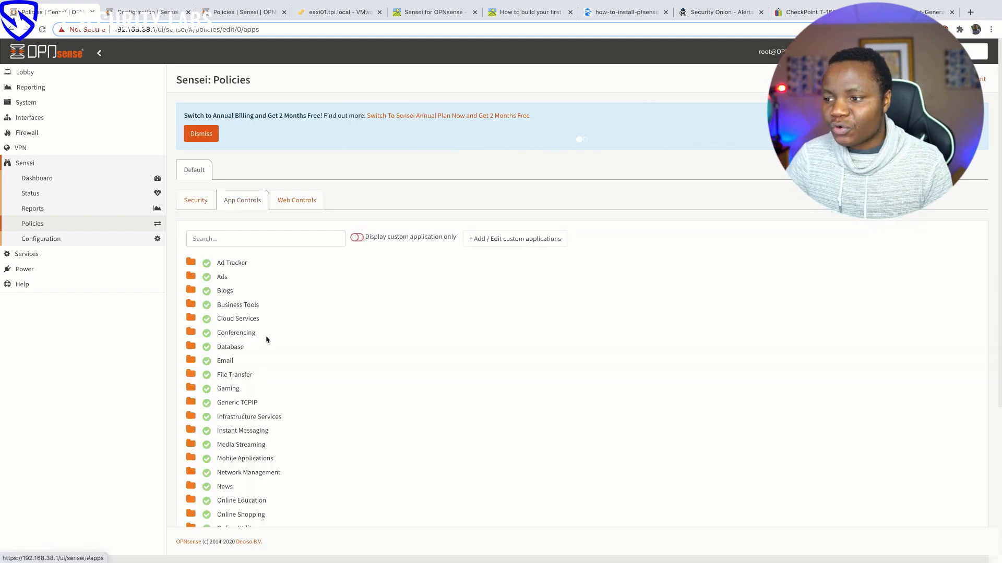
scroll(down, 3)
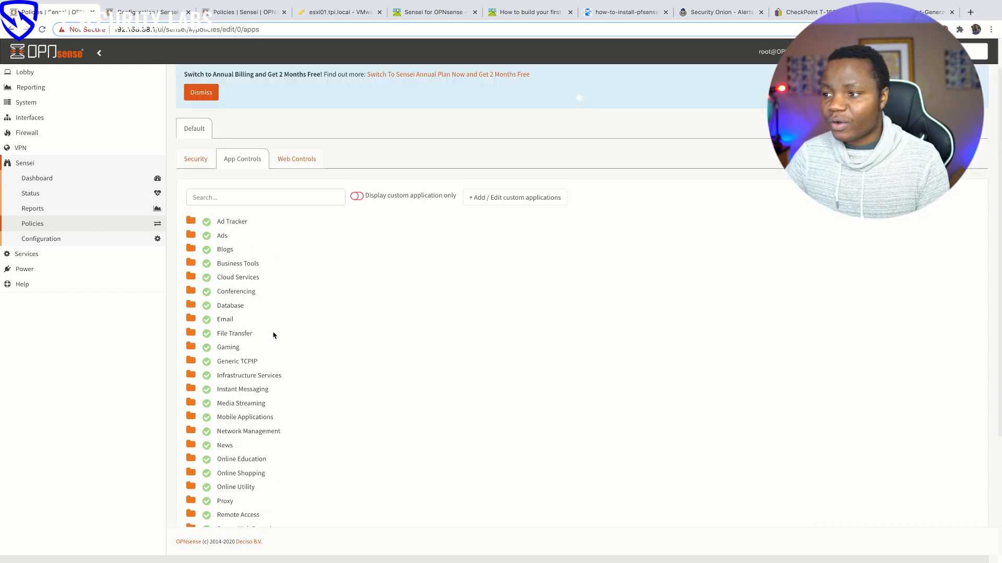
click(296, 158)
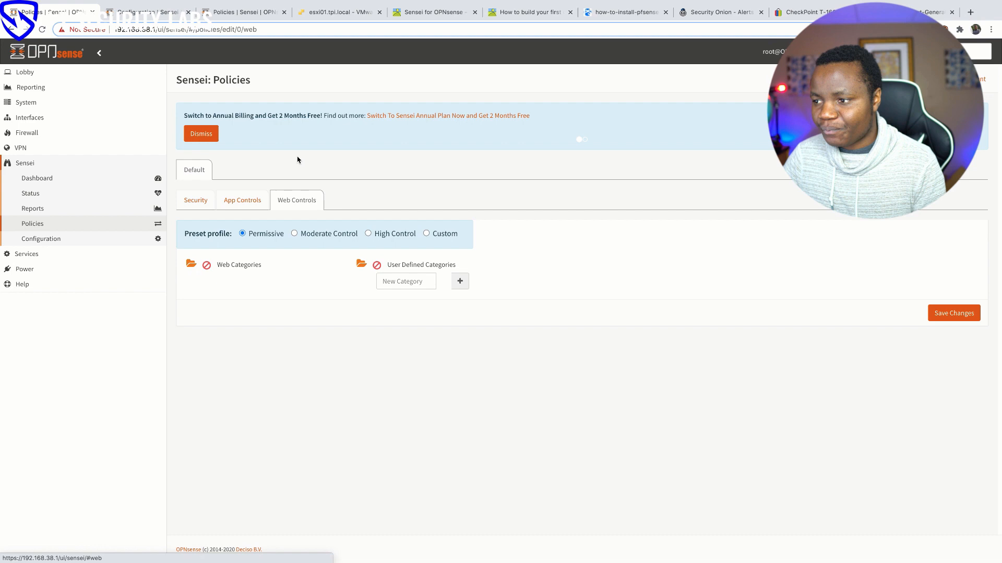
- Compare Moderate and High Control web presets for the Default policy, scrolling the blocked categories
click(294, 231)
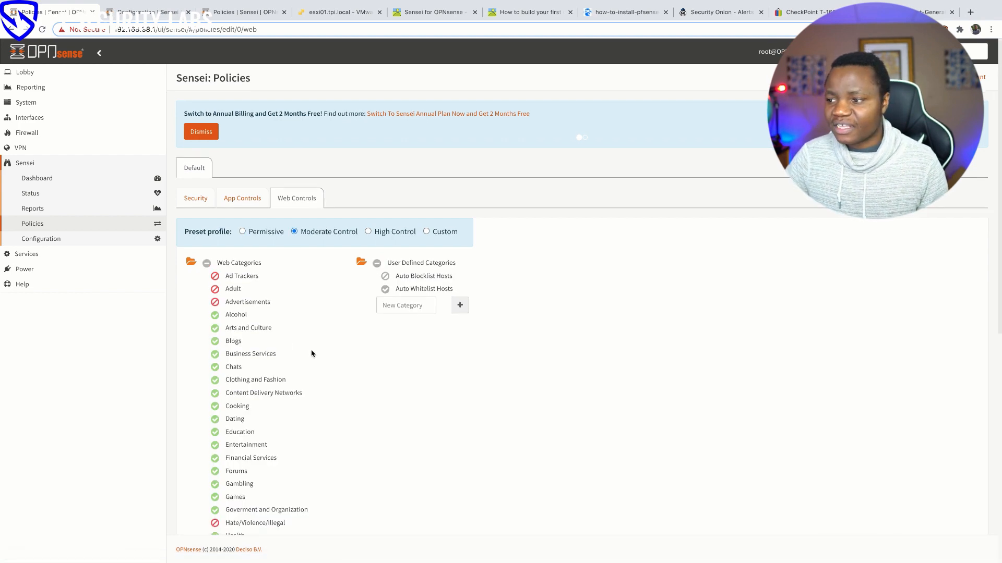
scroll(down, 3)
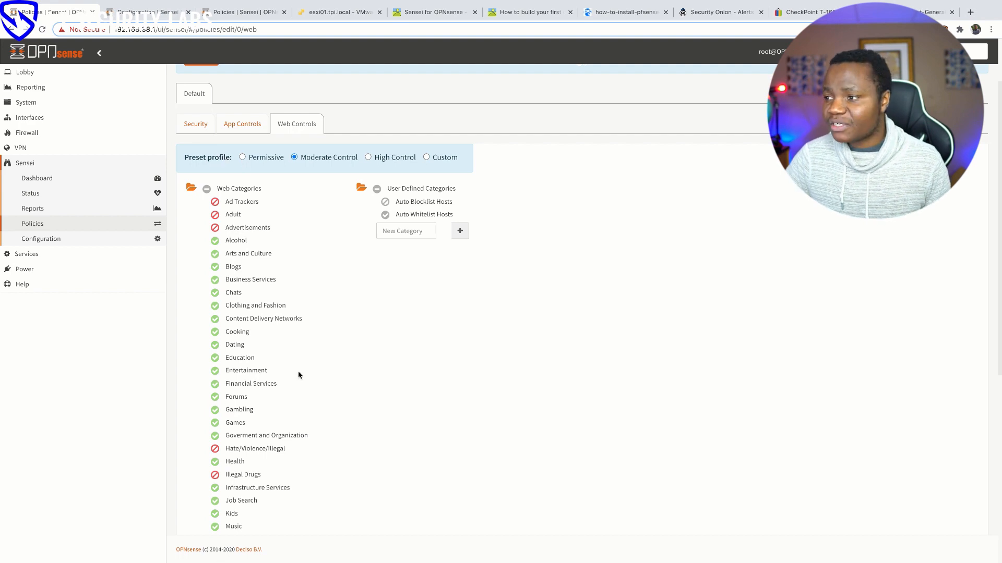
click(368, 157)
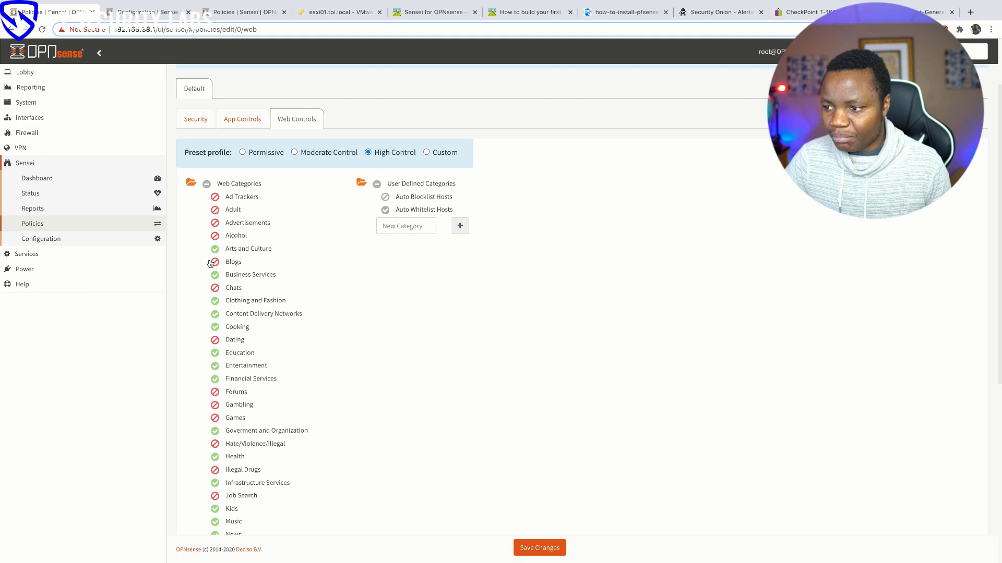
scroll(down, 3)
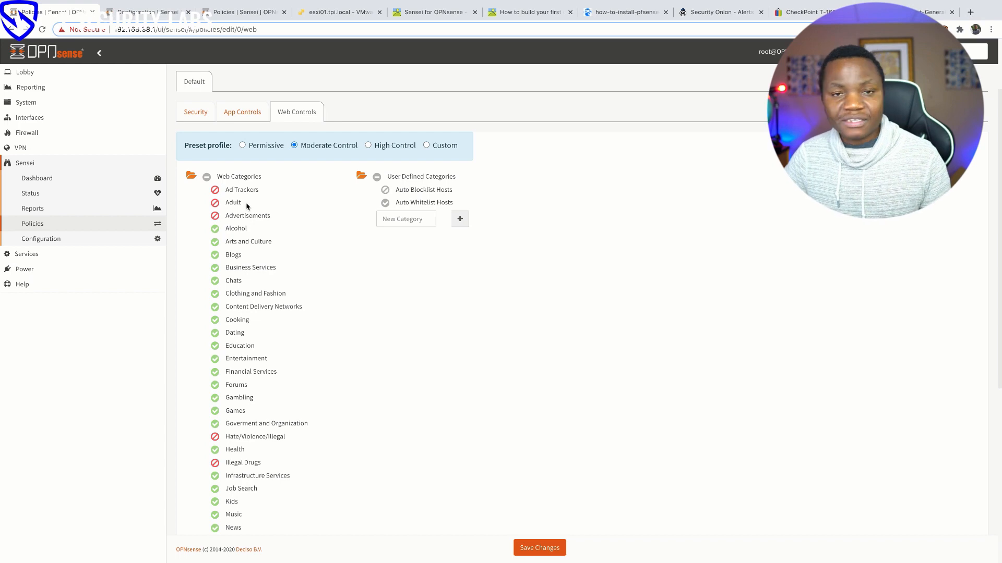
scroll(down, 3)
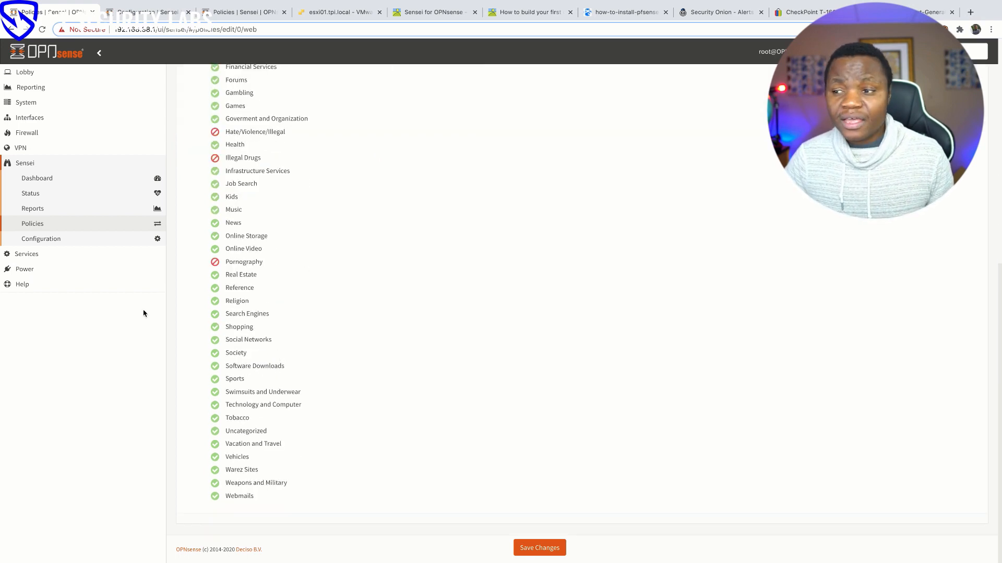
mouse_move(33, 209)
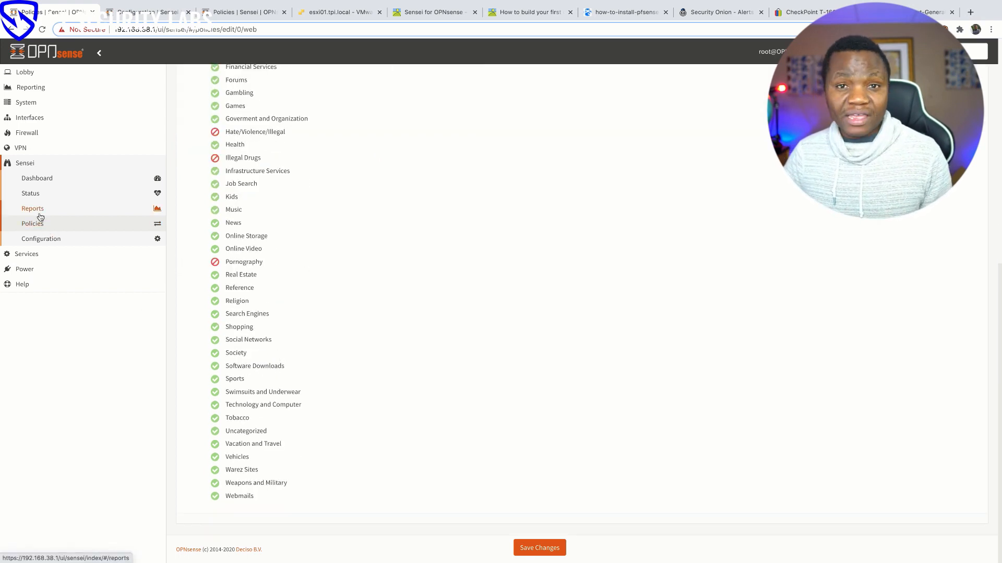
- View Sensei engine status, then the dashboard's app categories and apps breakdown charts
click(30, 193)
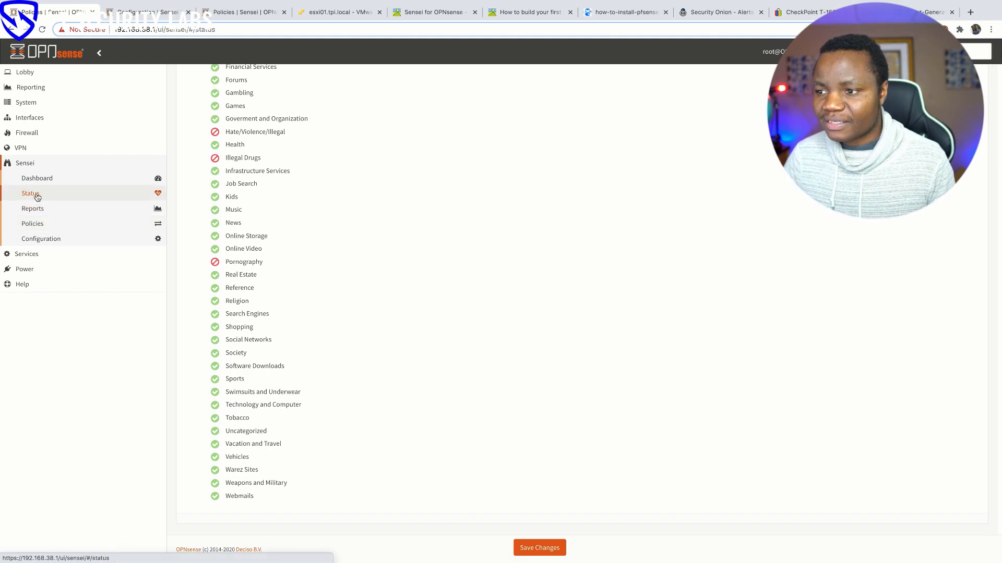
click(31, 193)
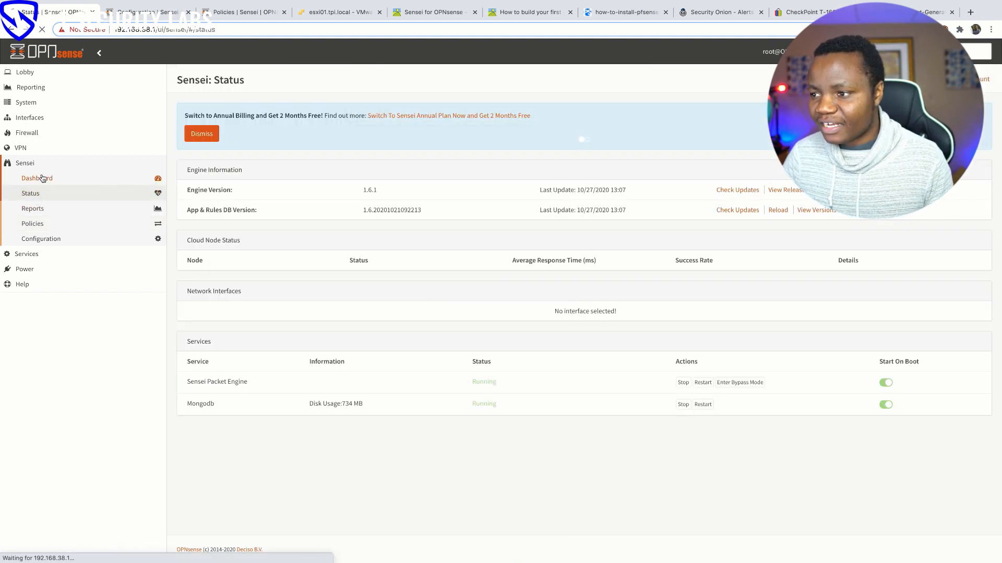
click(36, 177)
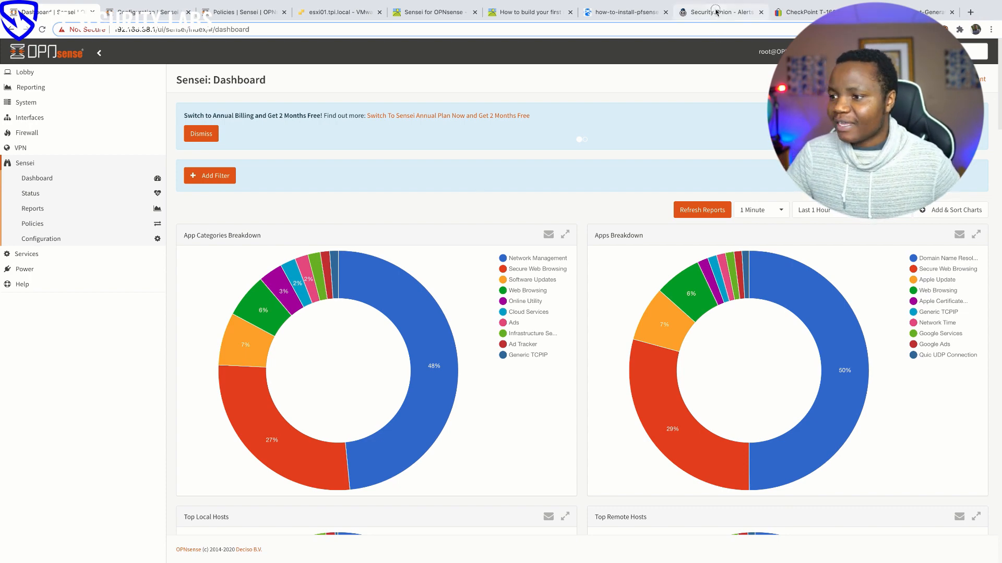
- Glance at Security Onion alerts by rule and module, then return to Sensei Configuration
click(720, 11)
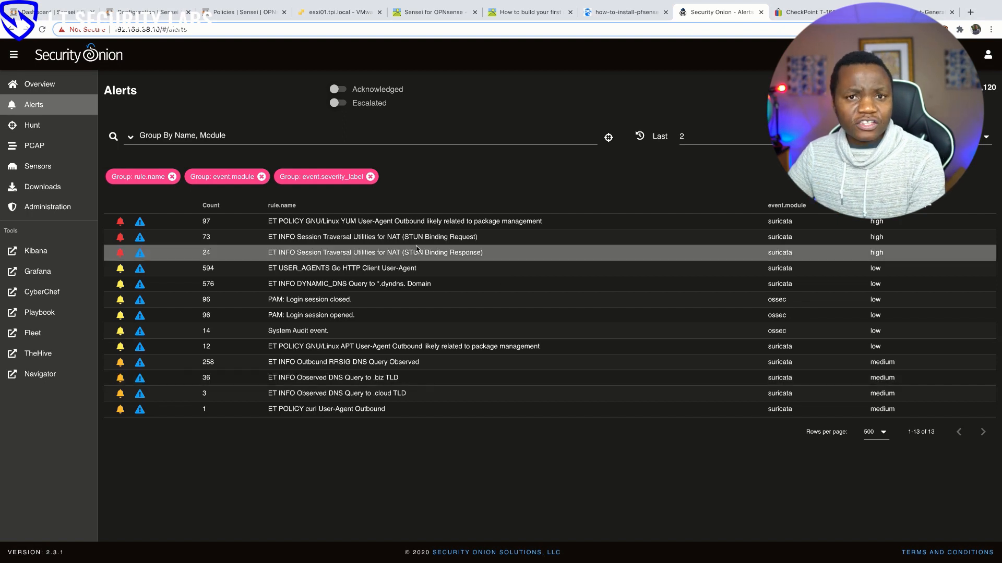
mouse_move(364, 299)
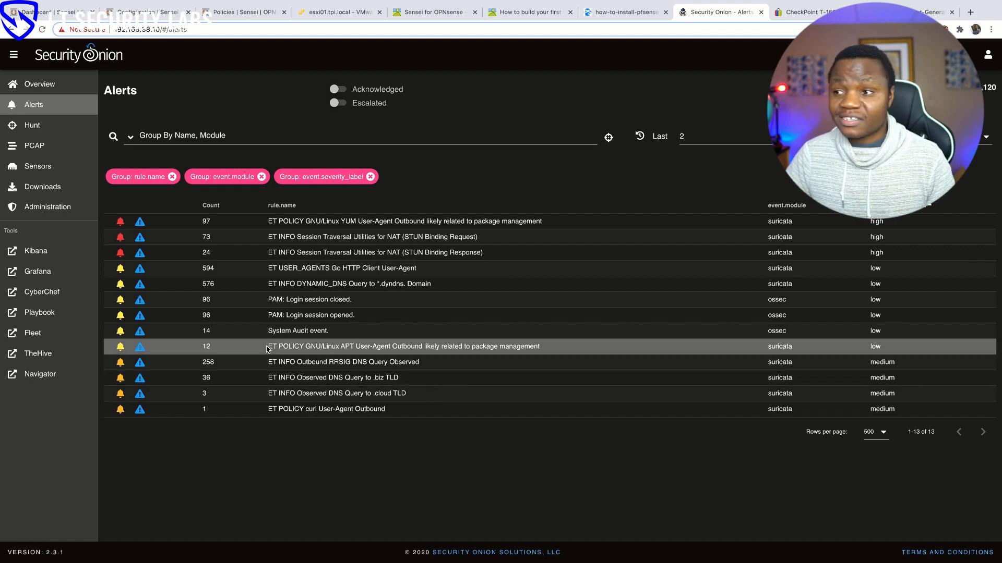
click(147, 11)
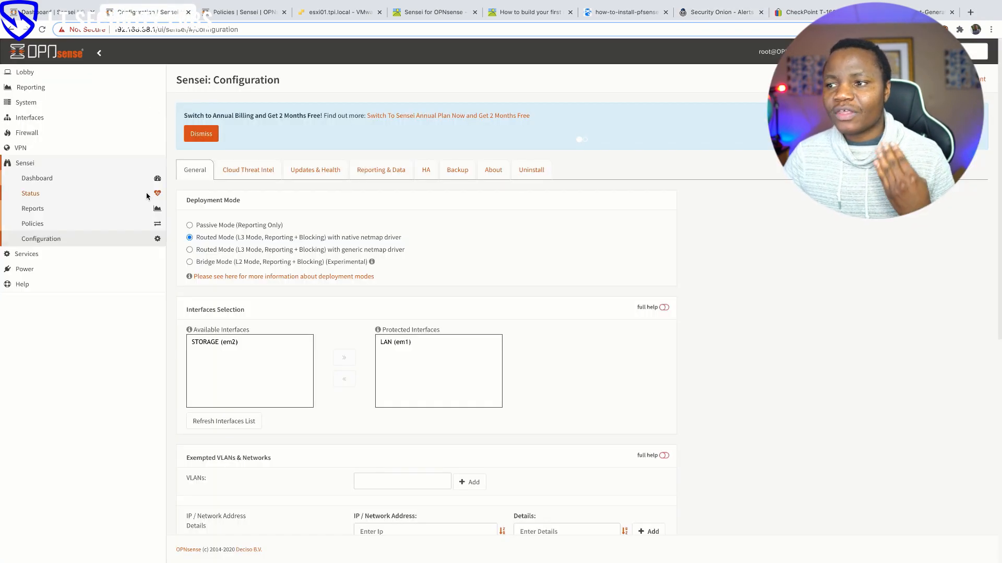
- Show the Default policy security settings, the esxi01 VM list, and the CheckPoint T-160 eBay listing
click(31, 223)
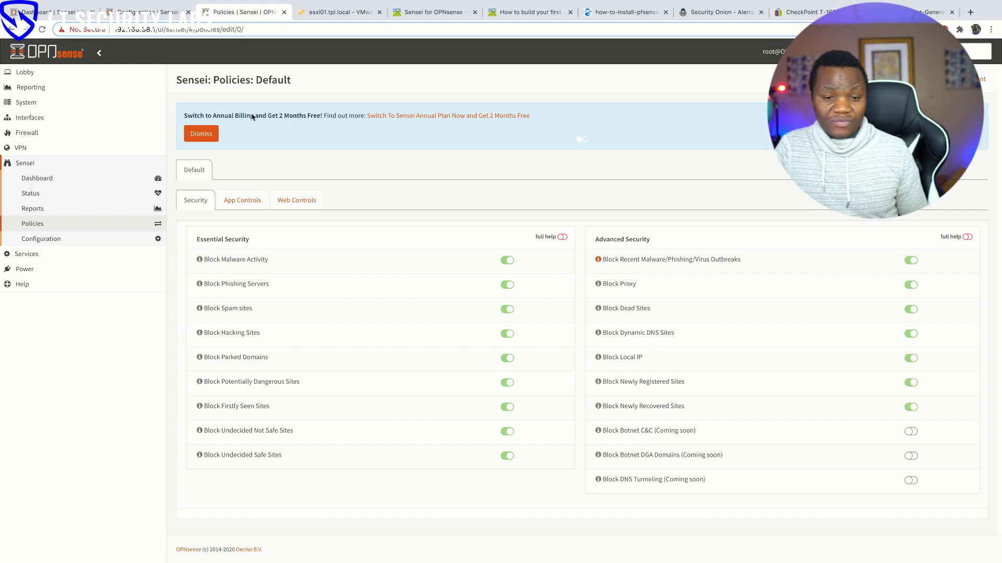
click(339, 11)
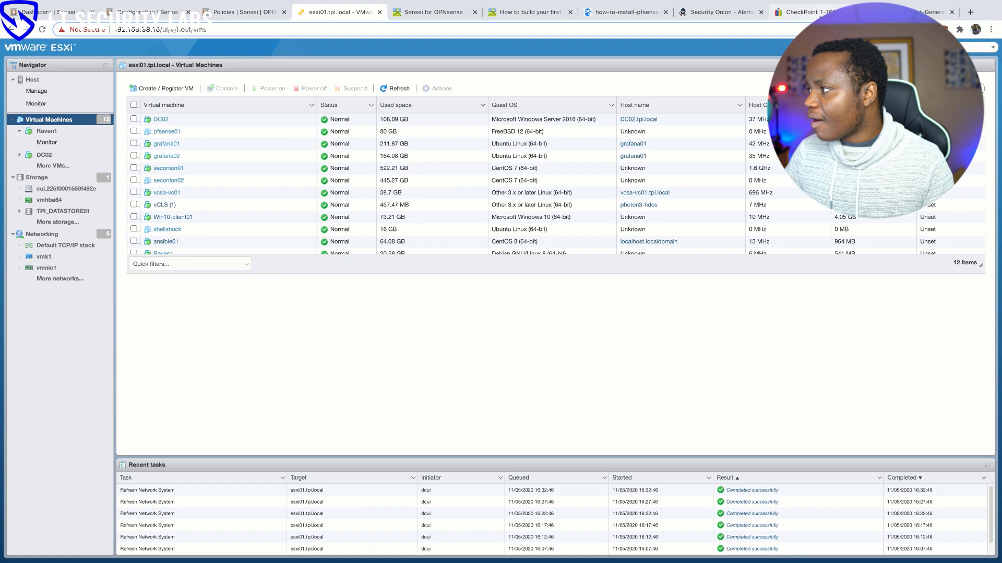
click(808, 12)
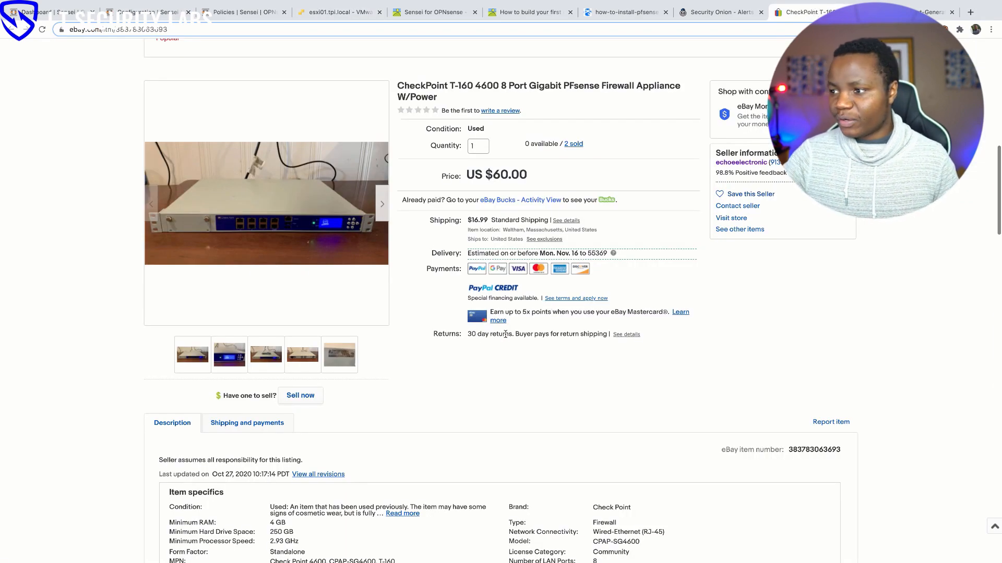